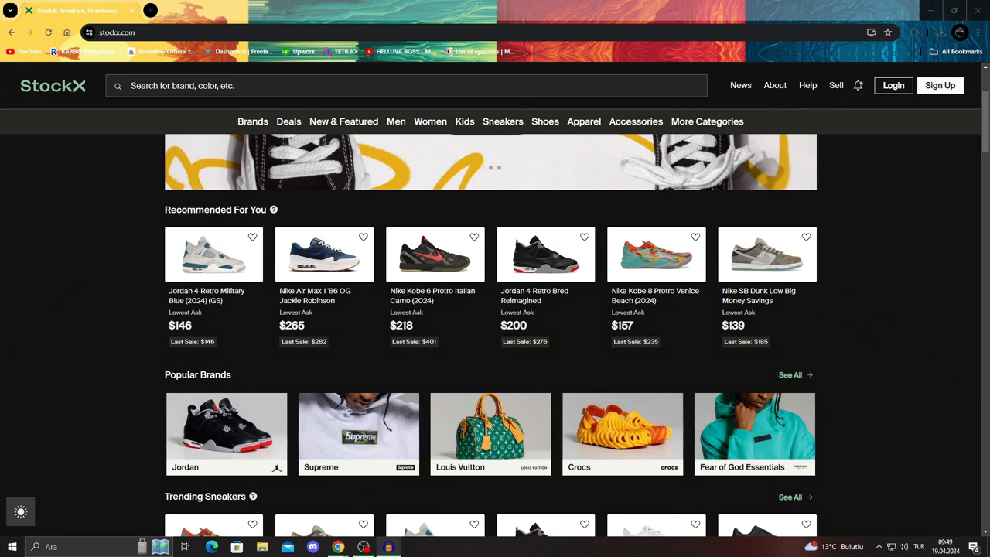
Step: Search Google for "stockx" in a new tab and reach the StockX homepage
left_click(150, 9)
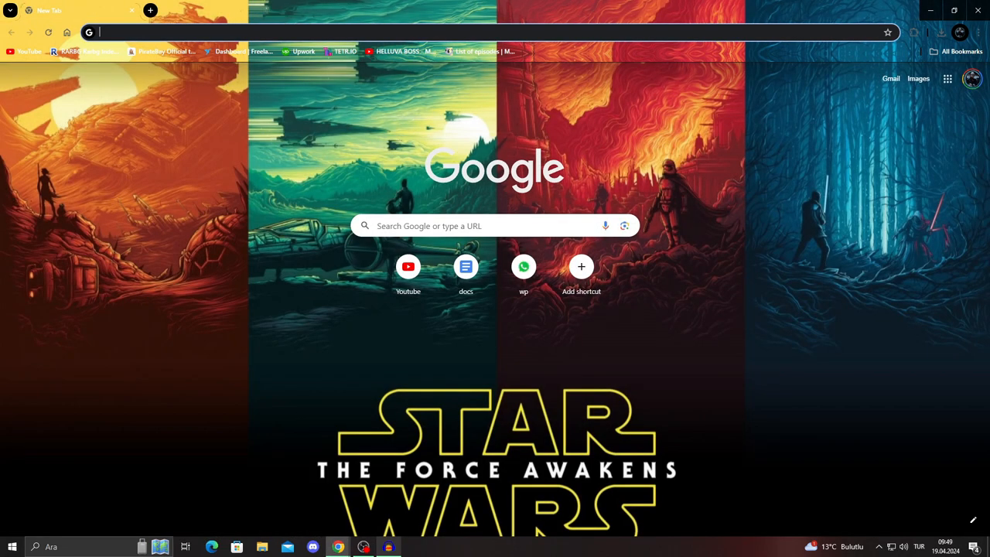
type("stockx")
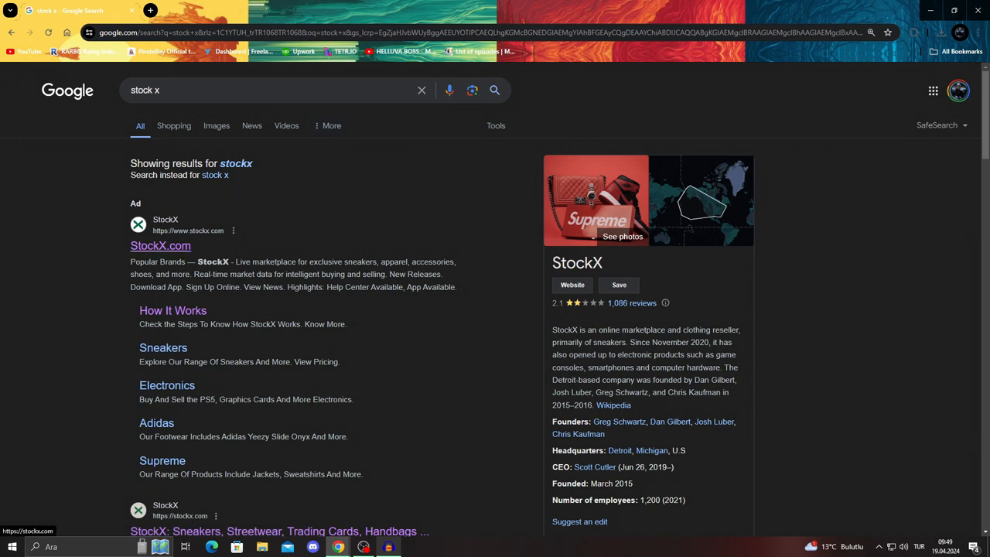
scroll("down", 3)
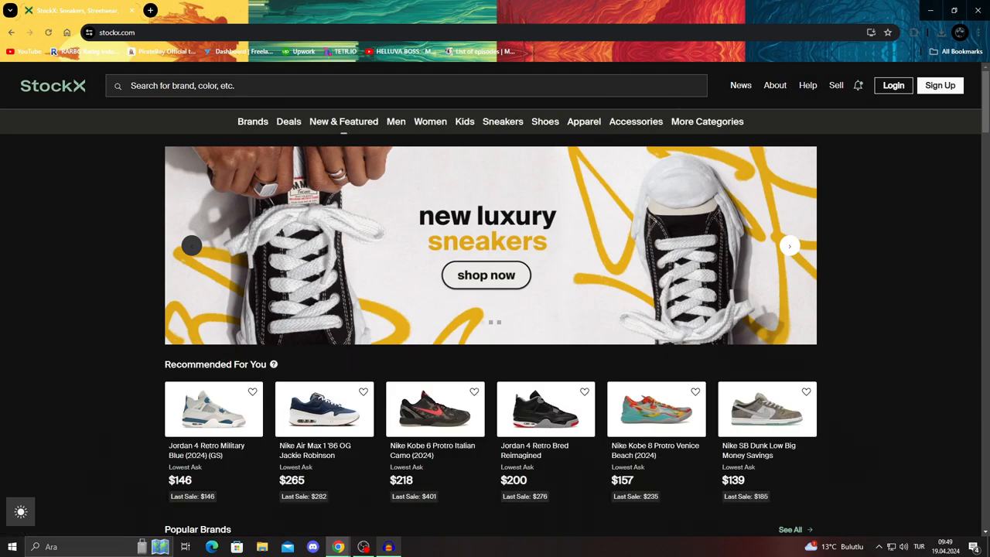
scroll("down", 3)
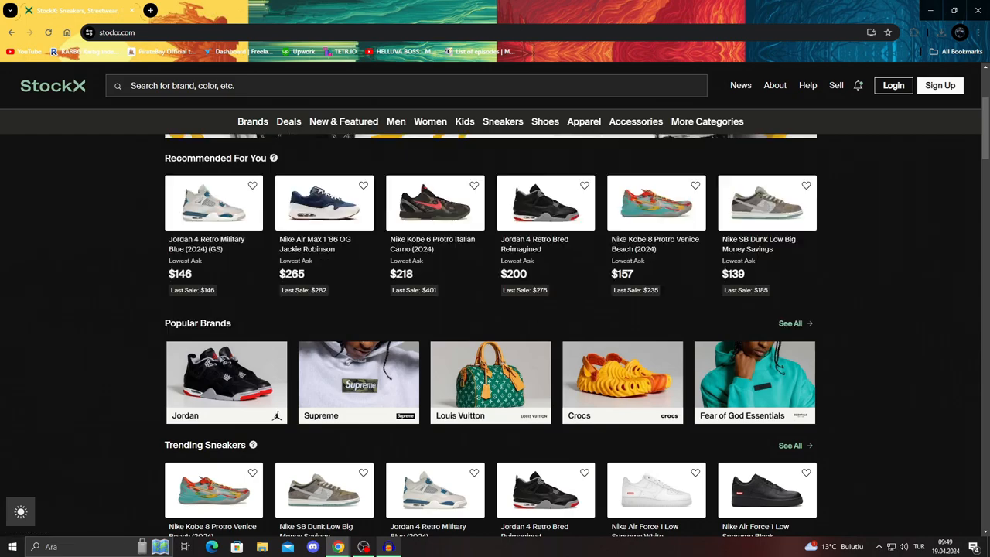
scroll("down", 3)
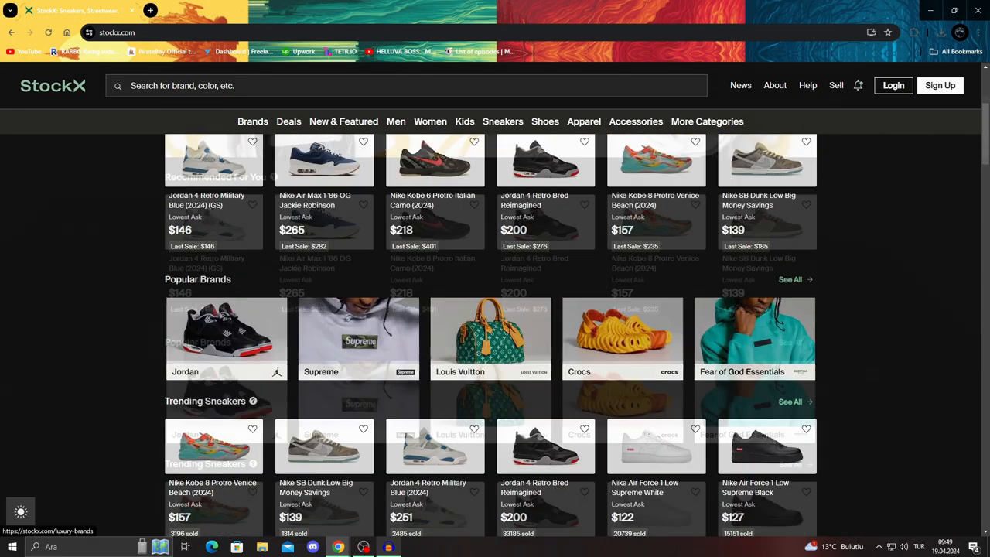
scroll("down", 3)
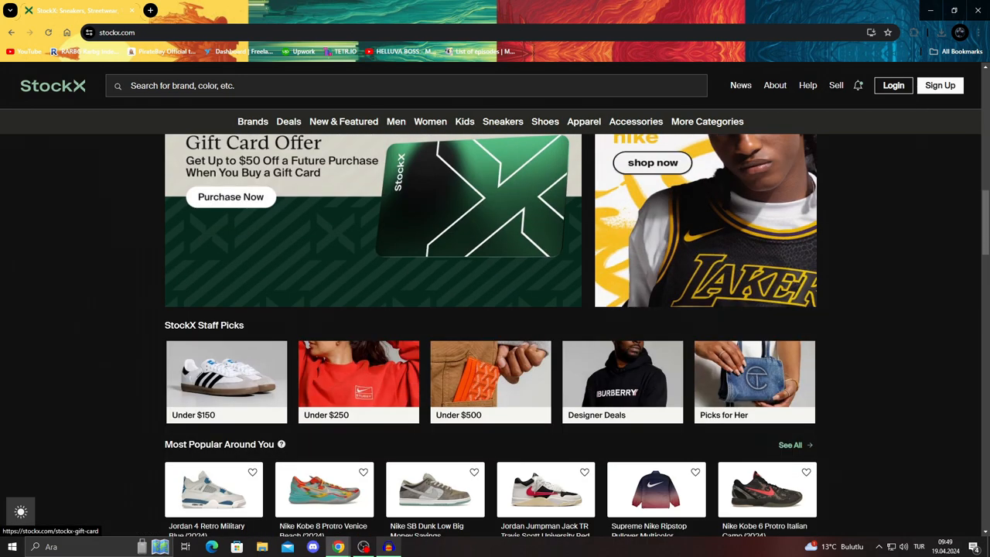
scroll("down", 3)
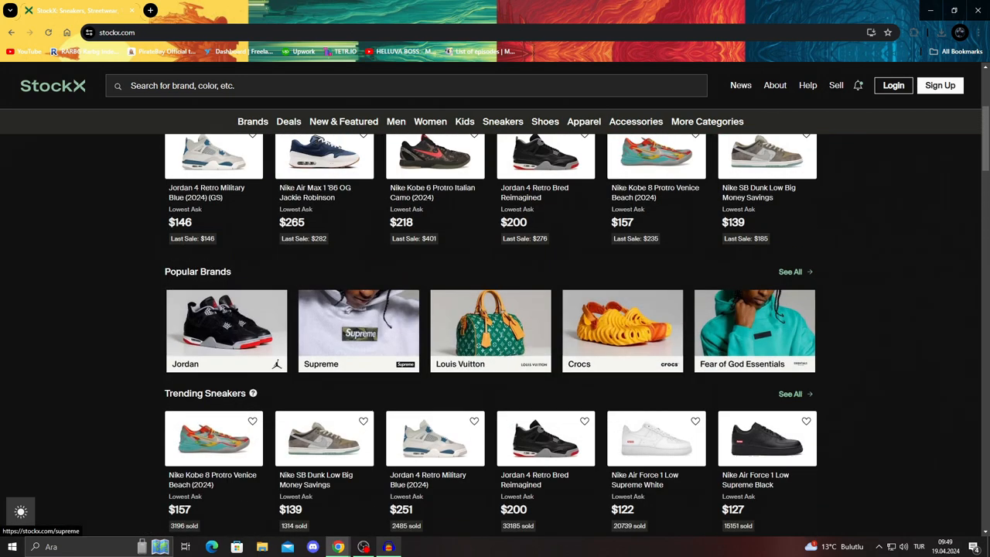
scroll("up", 3)
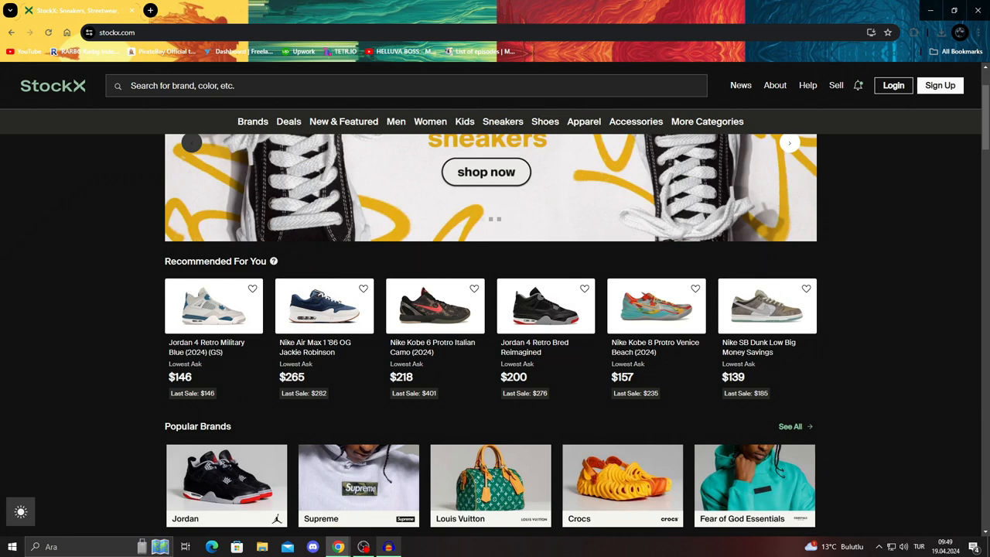
mouse_move(835, 85)
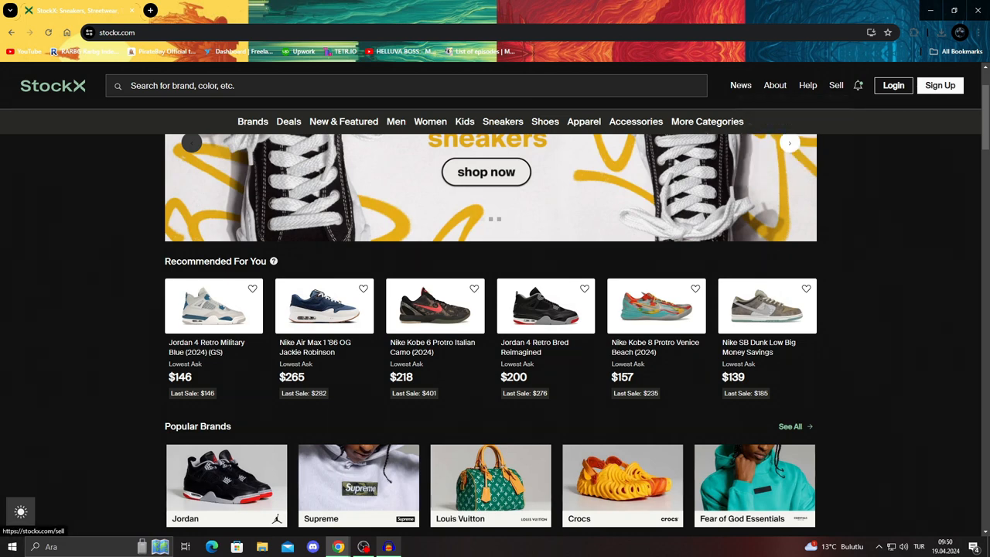
Step: From the Sell prompt, compare the Sign Up and Log In forms and log in to the StockX account
left_click(836, 85)
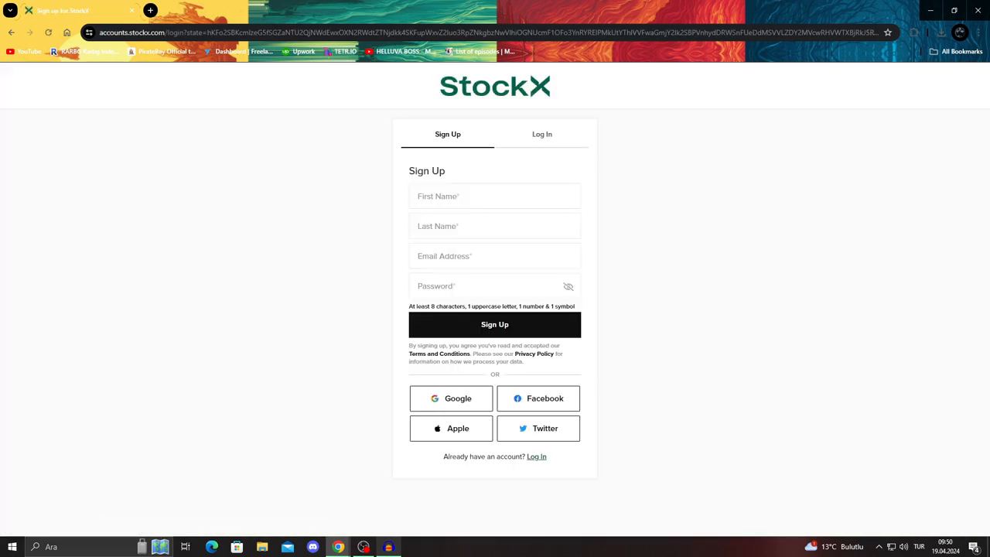
left_click(541, 133)
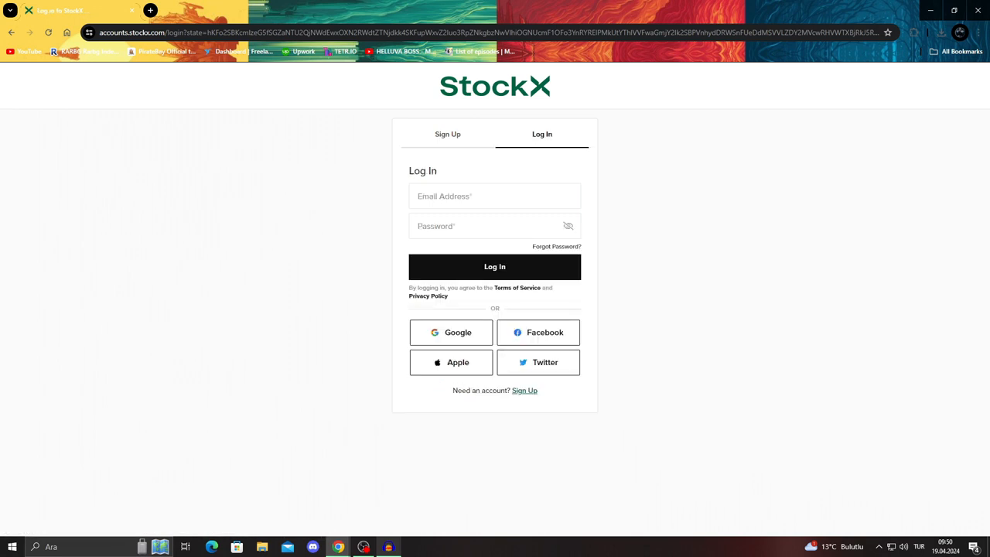
left_click(447, 133)
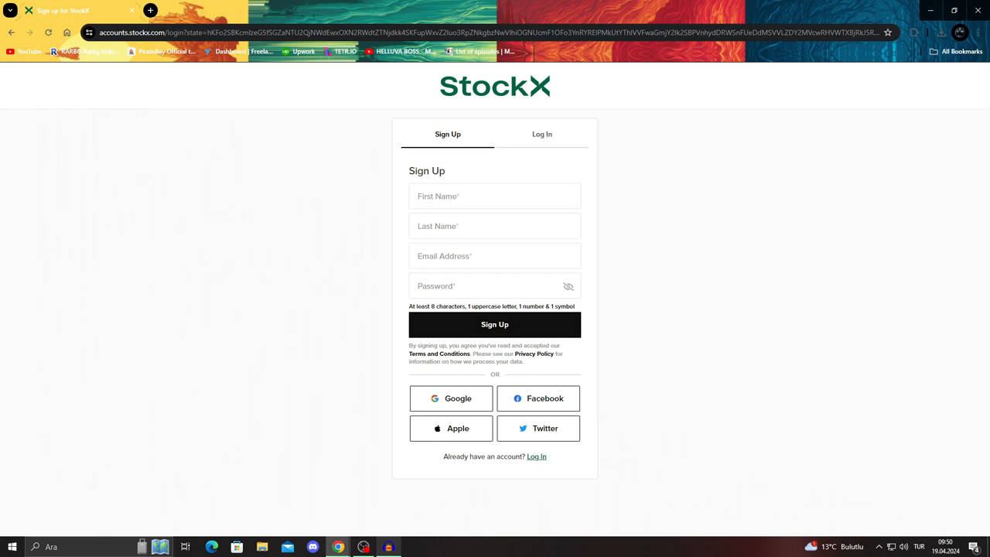
left_click(452, 398)
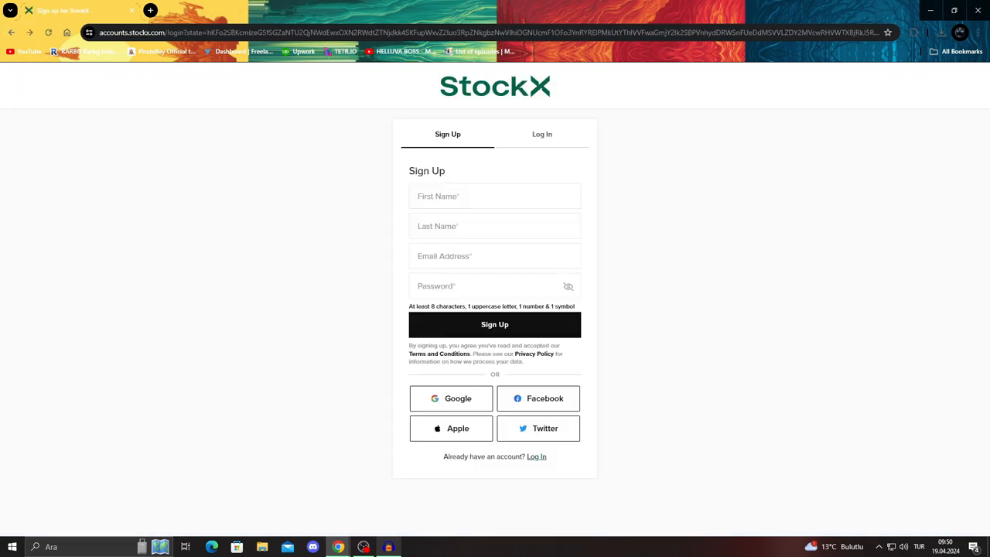
left_click(541, 133)
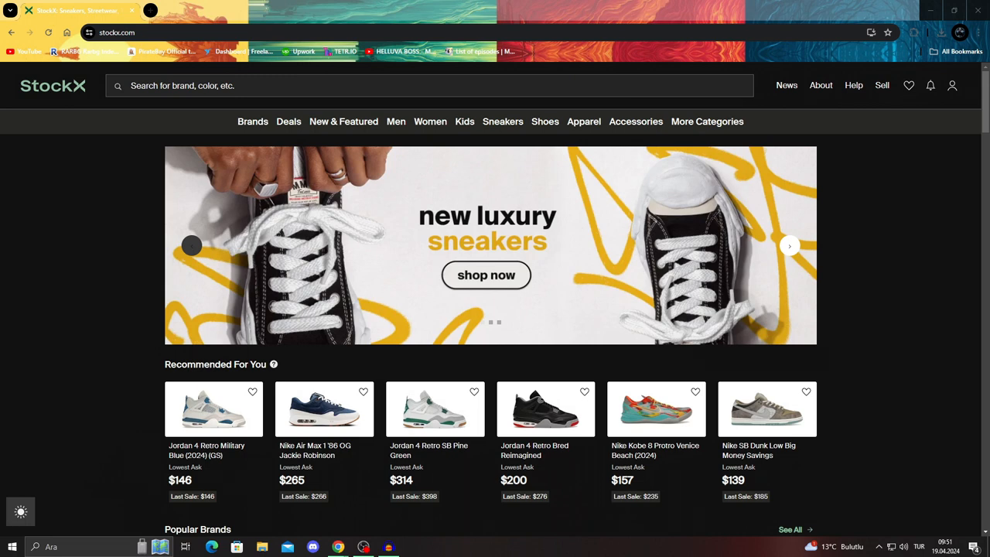
left_click(953, 85)
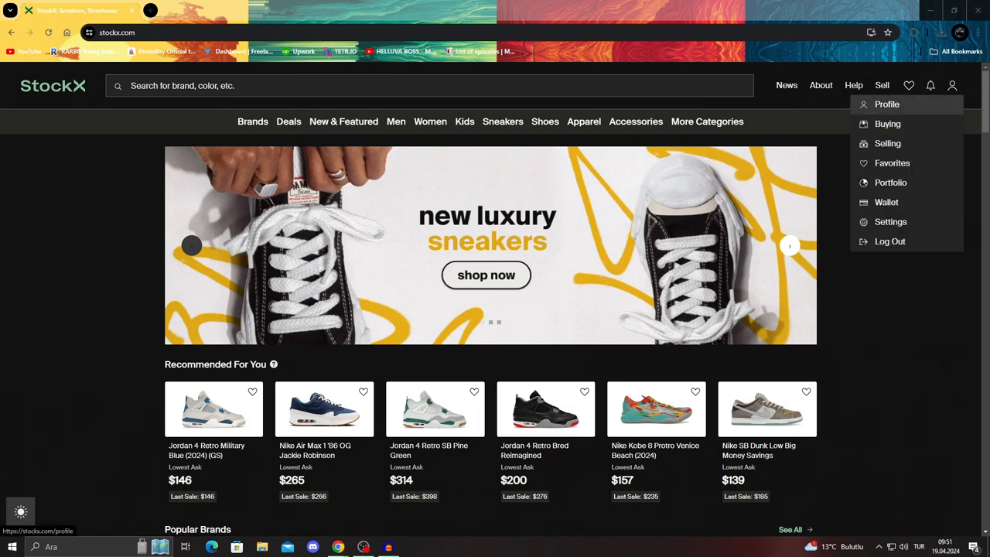
left_click(886, 104)
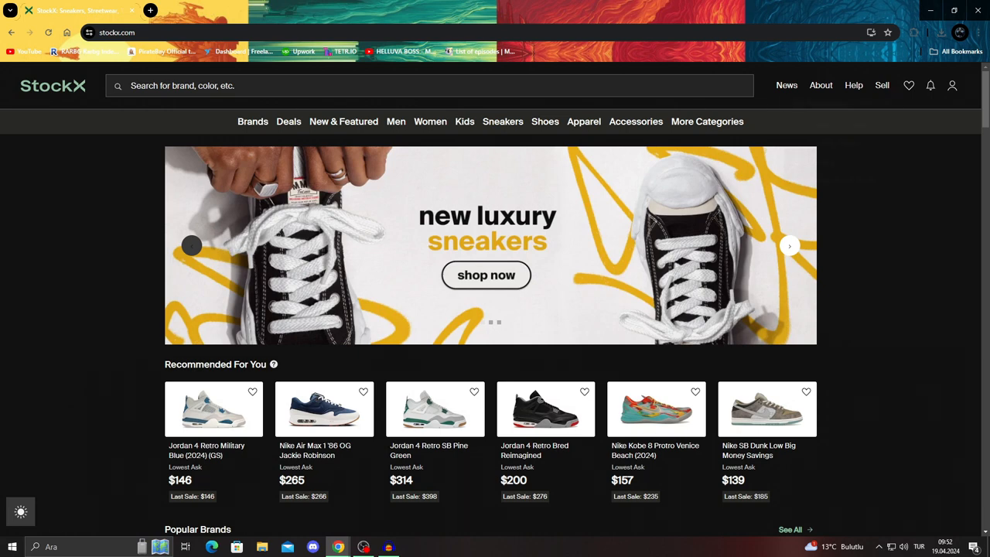
Step: Start a New Listing from the Sell menu, reaching the Choose a product page
left_click(882, 85)
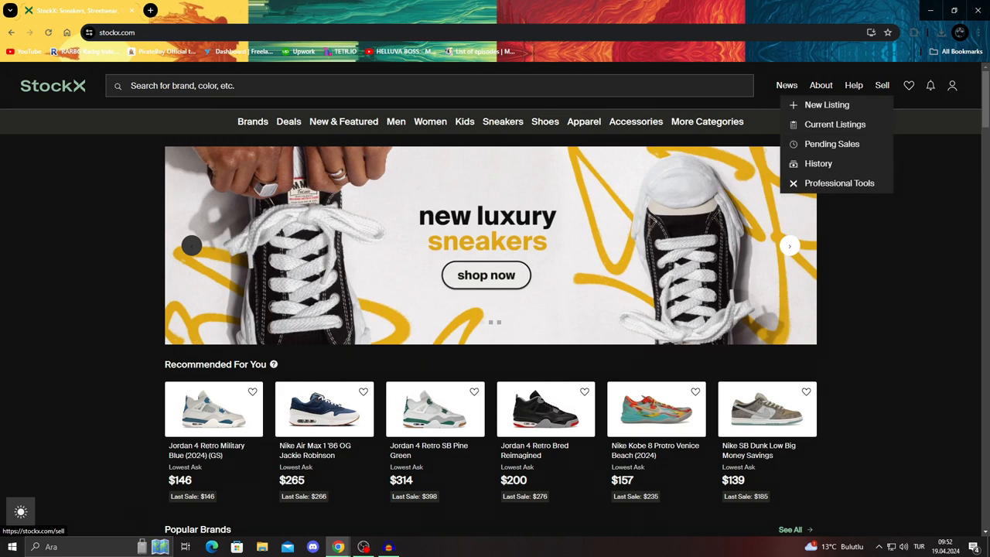
left_click(826, 106)
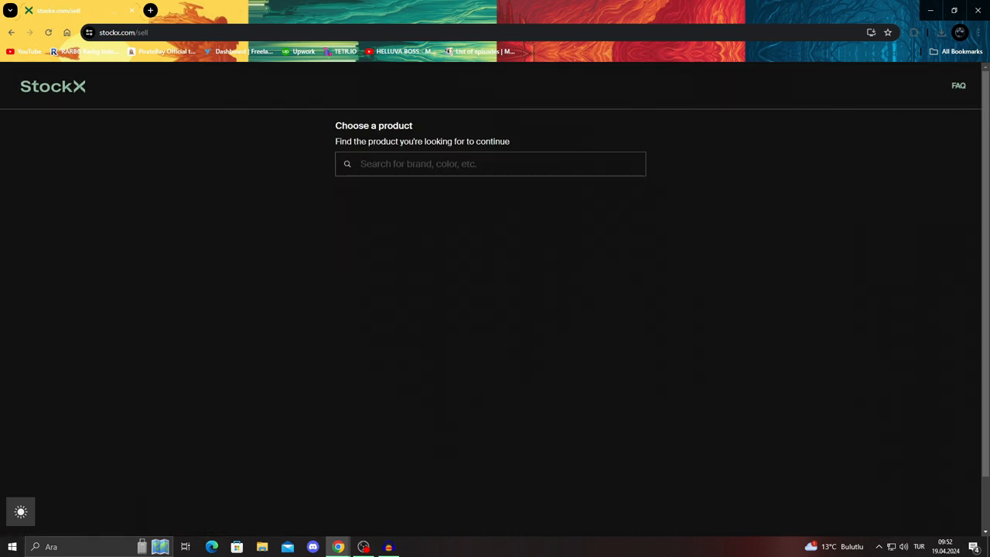
left_click(52, 87)
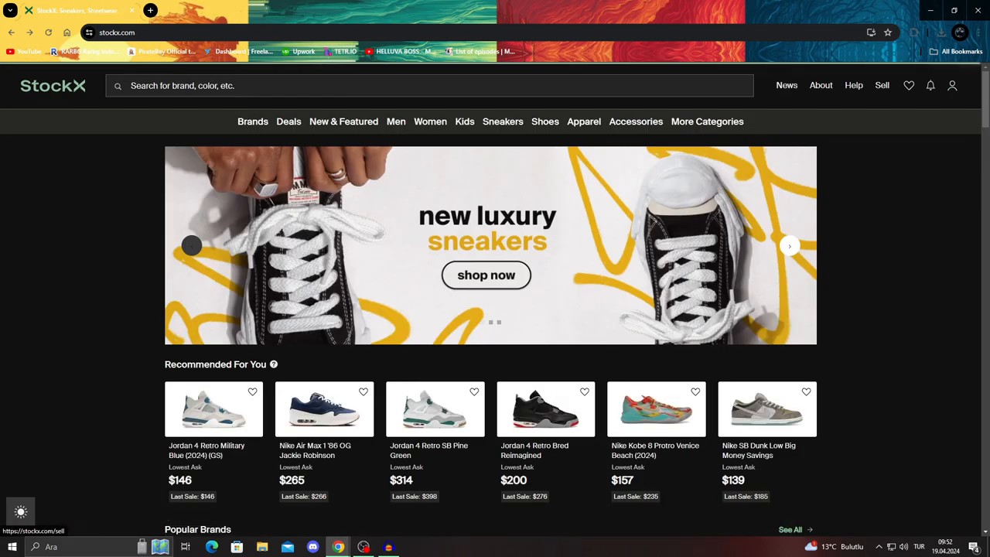
left_click(882, 85)
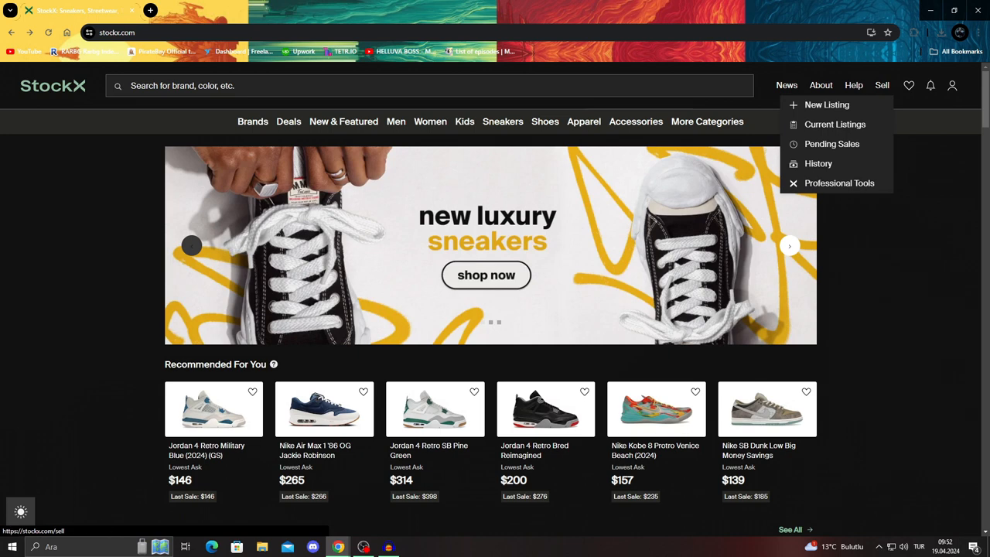
left_click(826, 105)
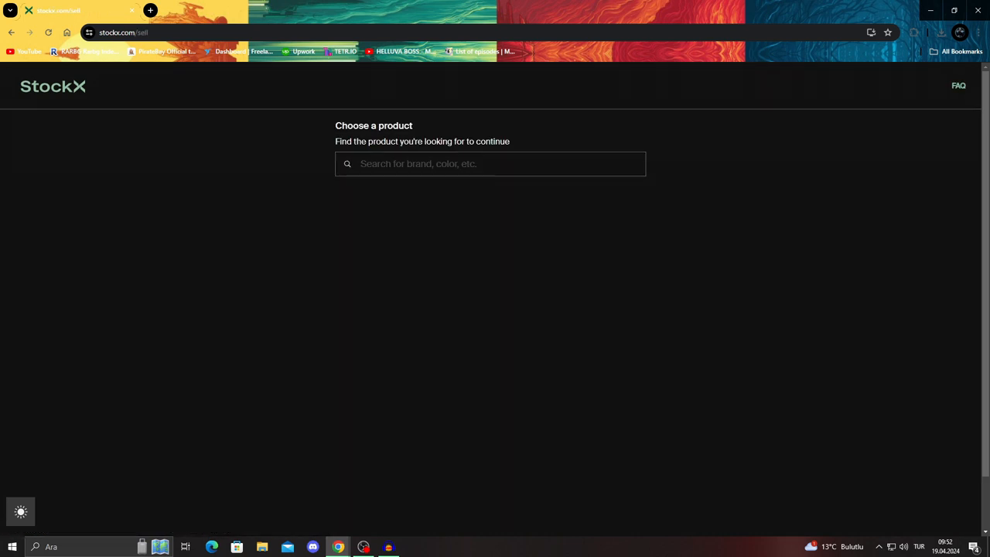
Step: Search the product finder for "play" to bring up PlayStation results
left_click(490, 164)
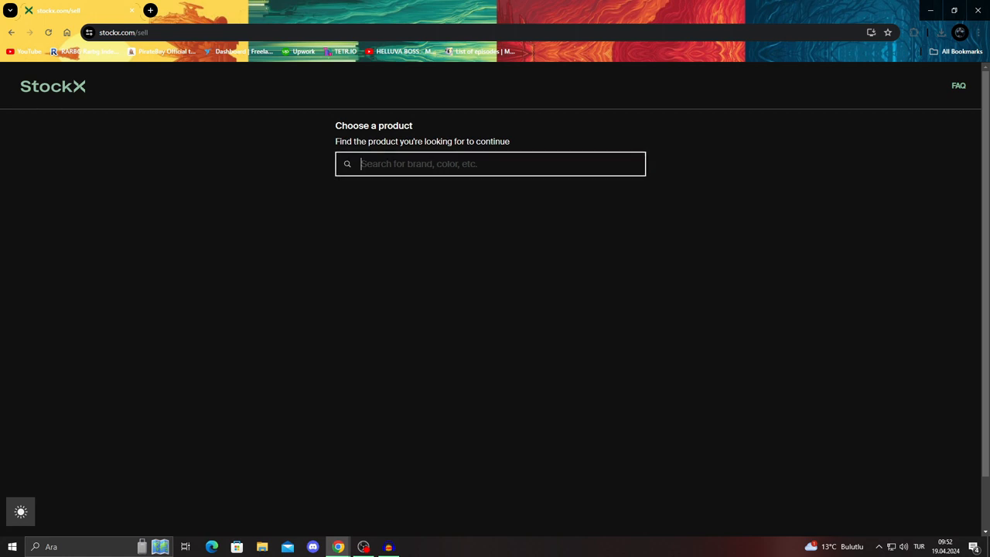
type("play")
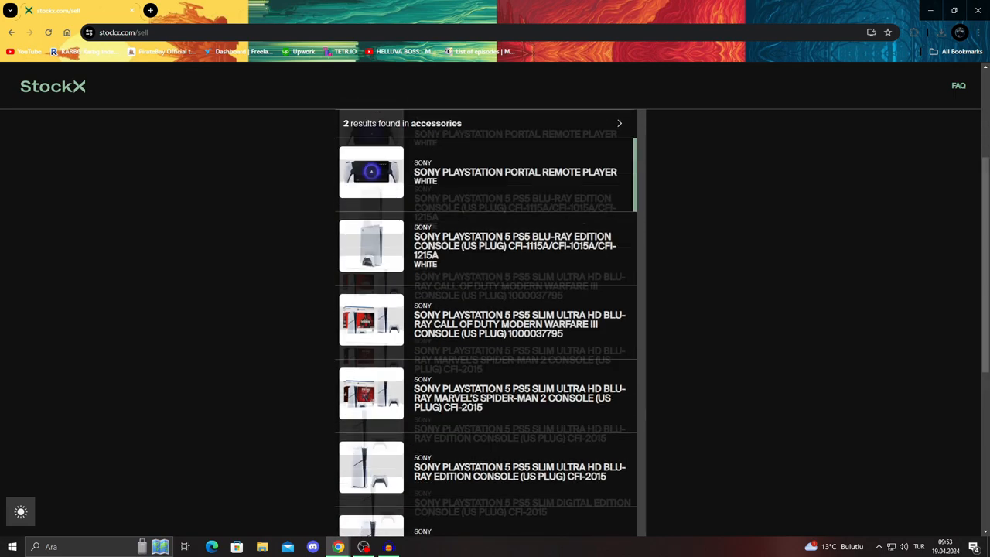
Step: Choose the PS5 Blu-ray Marvel's Spider-Man 2 console bundle from the results, showing its How It Works terms
scroll("down", 3)
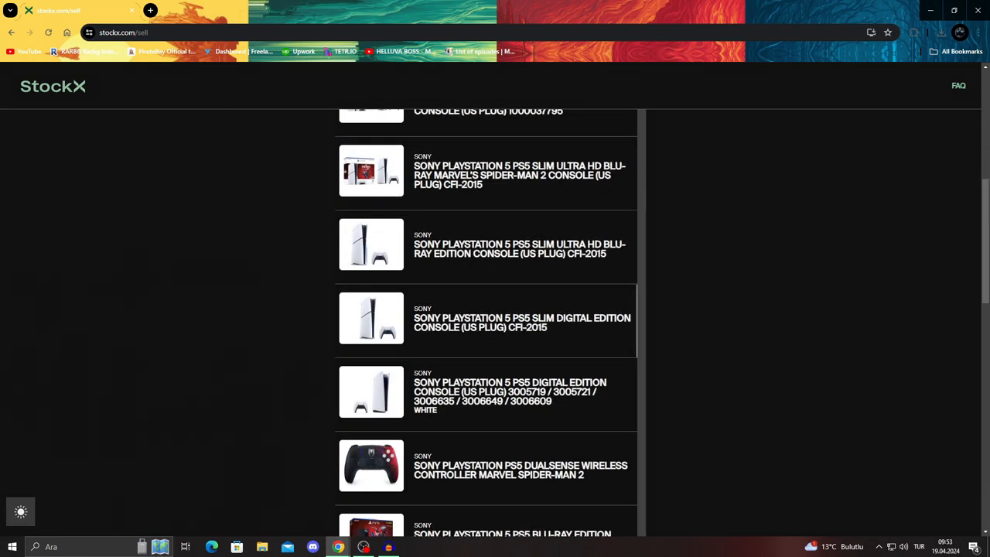
scroll("down", 3)
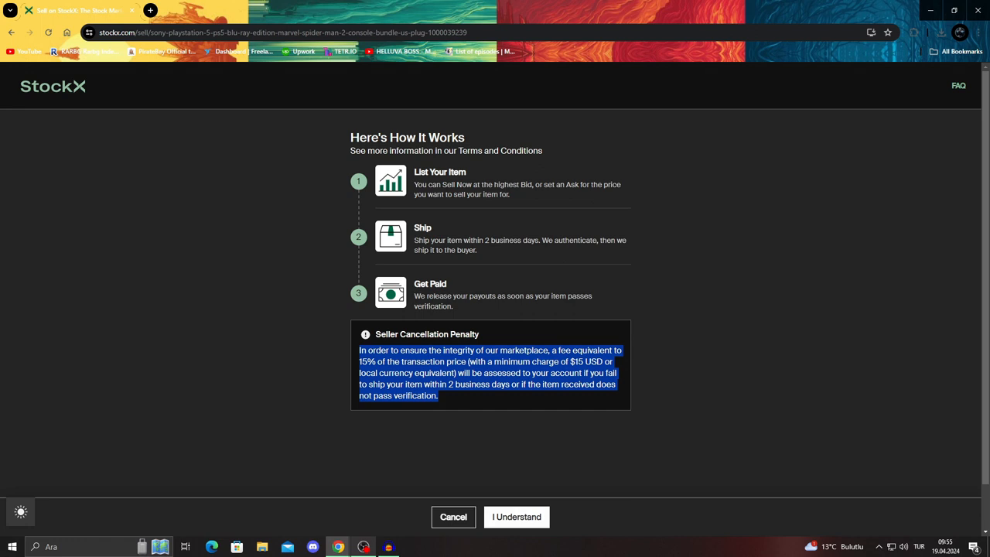
Step: Accept the terms with 'I Understand', then leave the not-available notice via 'Browse For More'
left_click(517, 517)
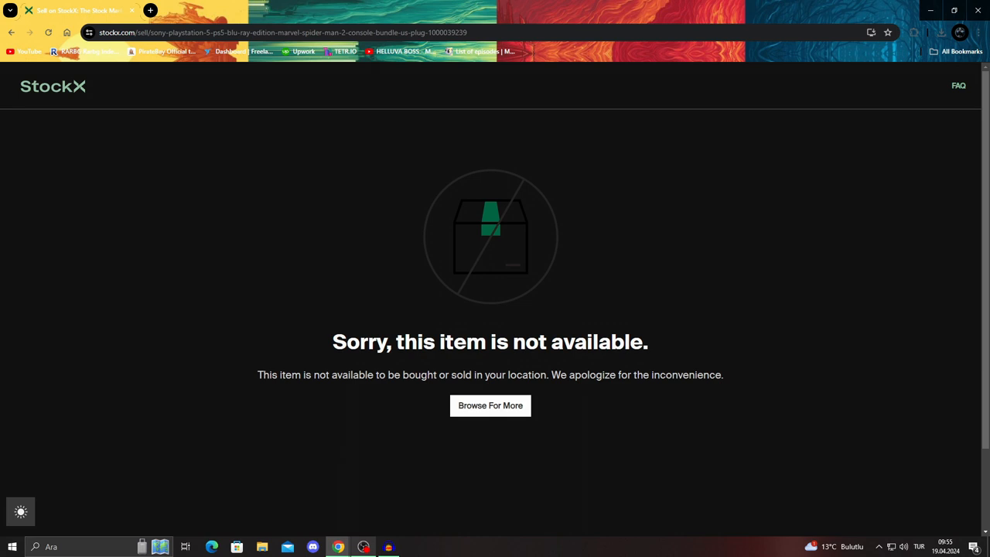
left_click(489, 405)
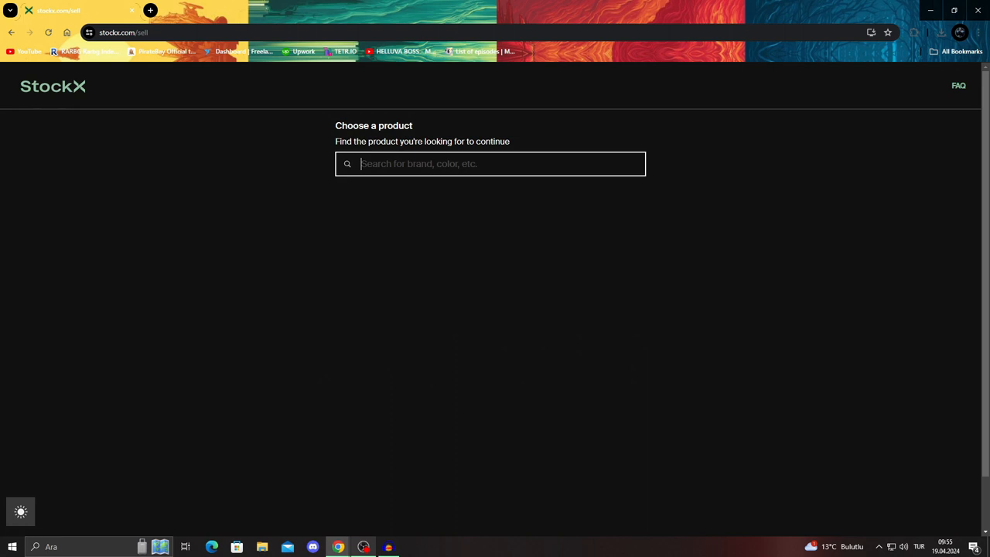
Step: Search the product finder for "snea", then return to the StockX homepage
type("snea")
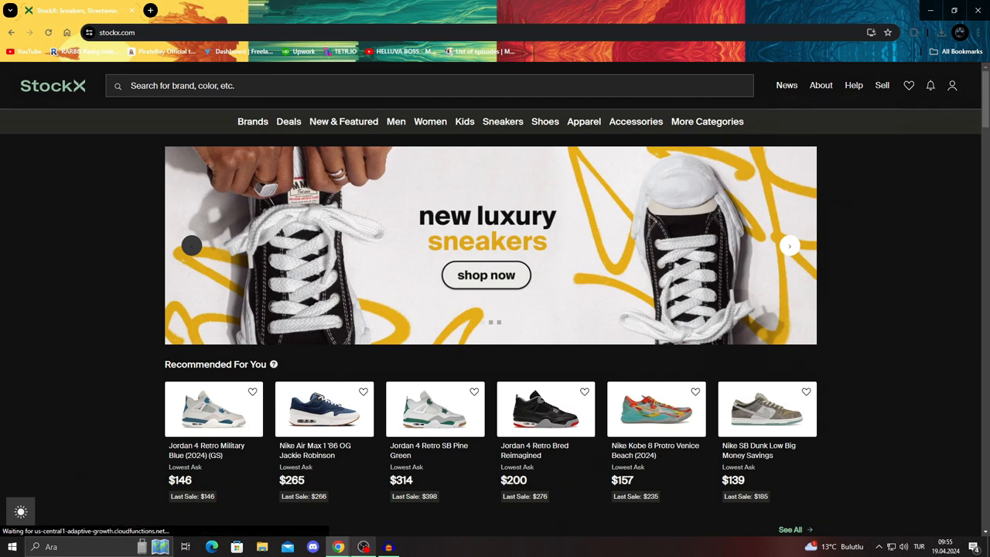
Step: Start a New Listing and open the Sony PlayStation Portal Remote Player White product page
left_click(882, 85)
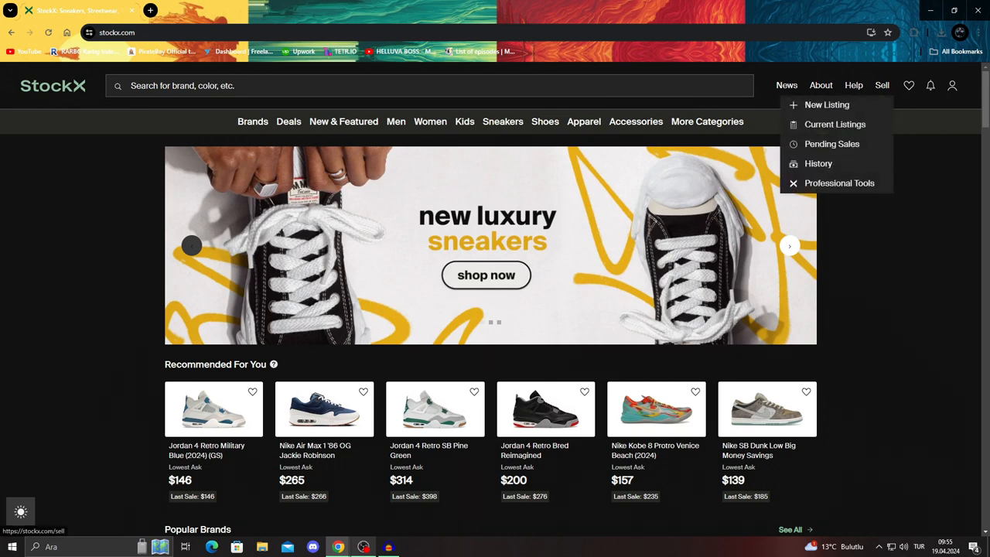
left_click(826, 105)
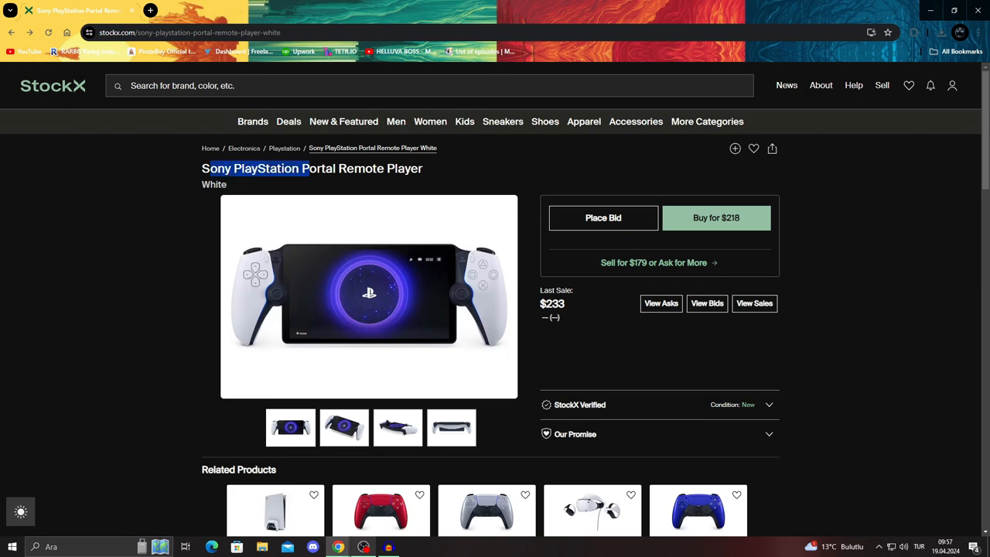
Step: Expand the full product description, then start the buy-now checkout at $218
scroll("down", 3)
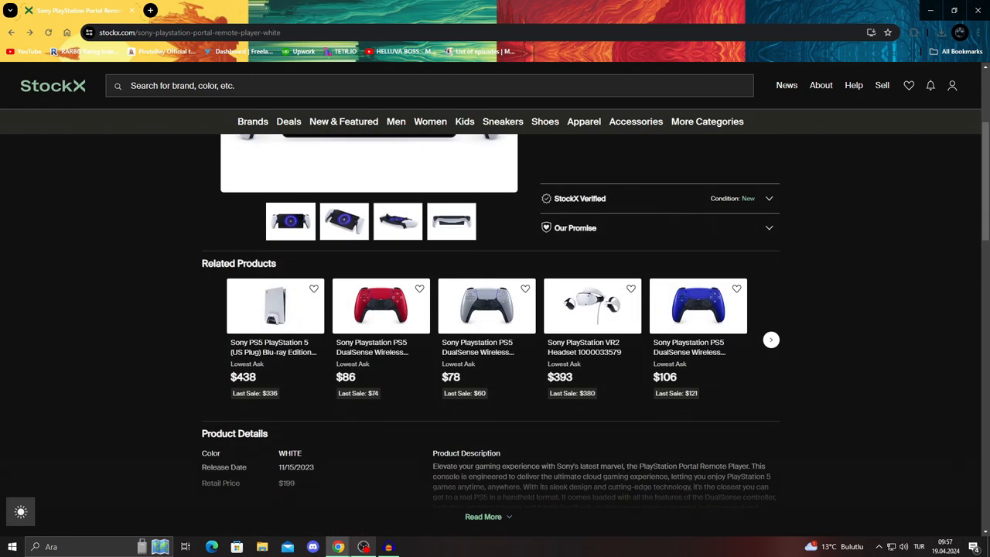
left_click(483, 516)
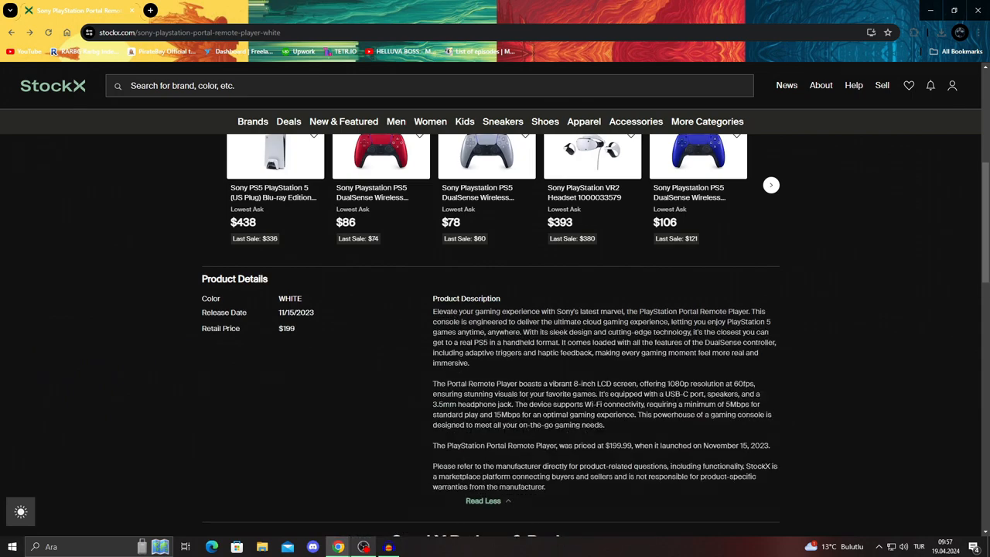
double_click(230, 328)
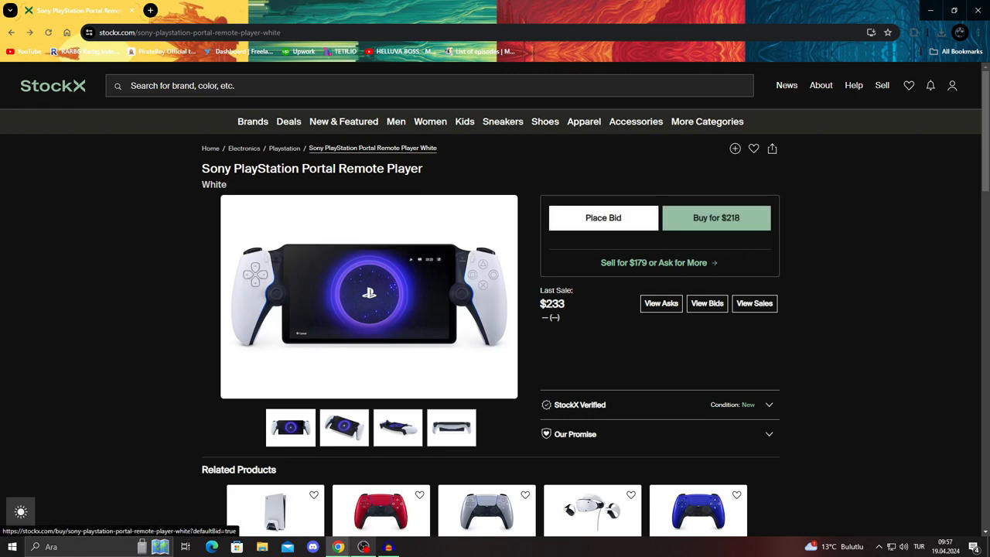
left_click(603, 217)
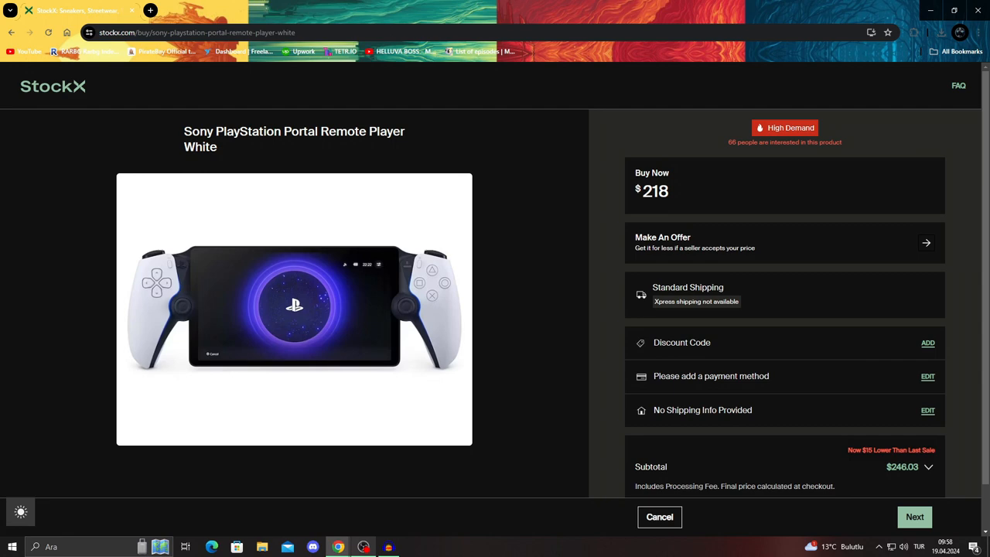
Step: Cancel the checkout and show all current bids for the Portal Remote Player
left_click(659, 517)
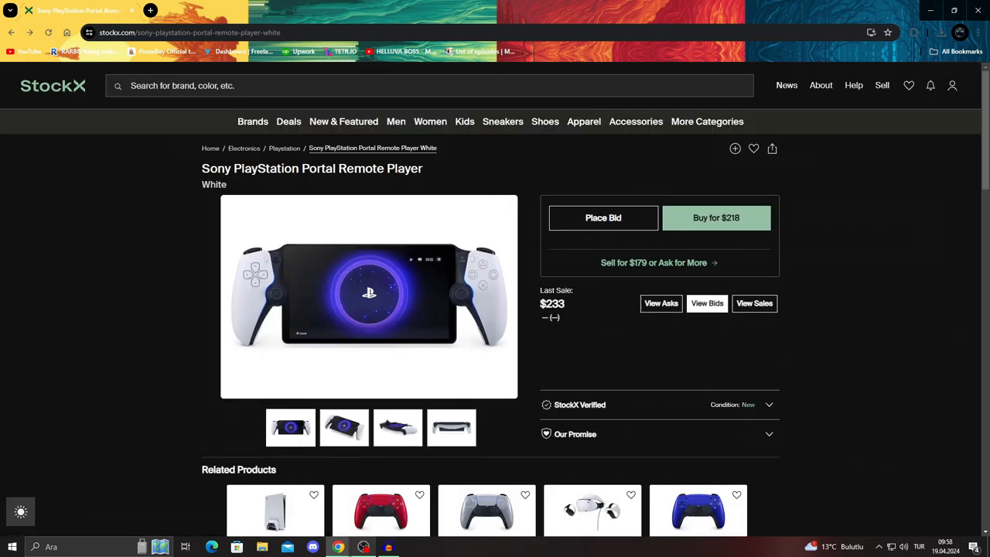
left_click(705, 302)
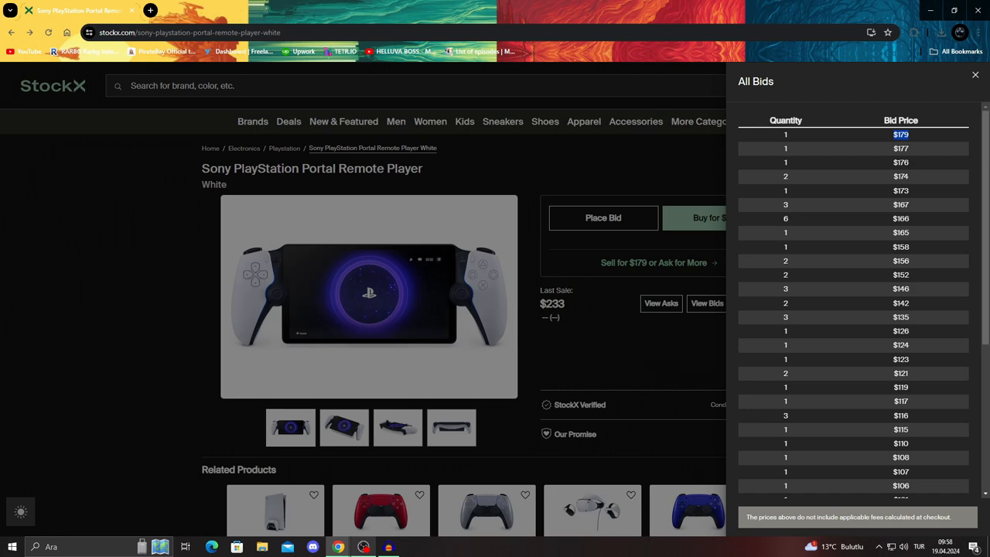
Step: Close the All Bids panel and choose 'Sell for $179 or Ask for More', reaching the not-available notice
scroll("down", 3)
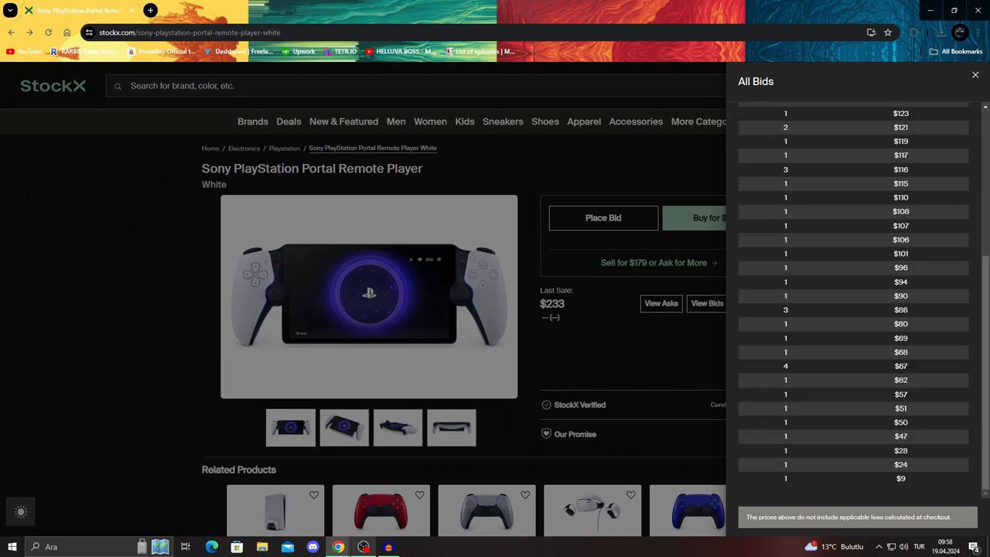
left_click(975, 74)
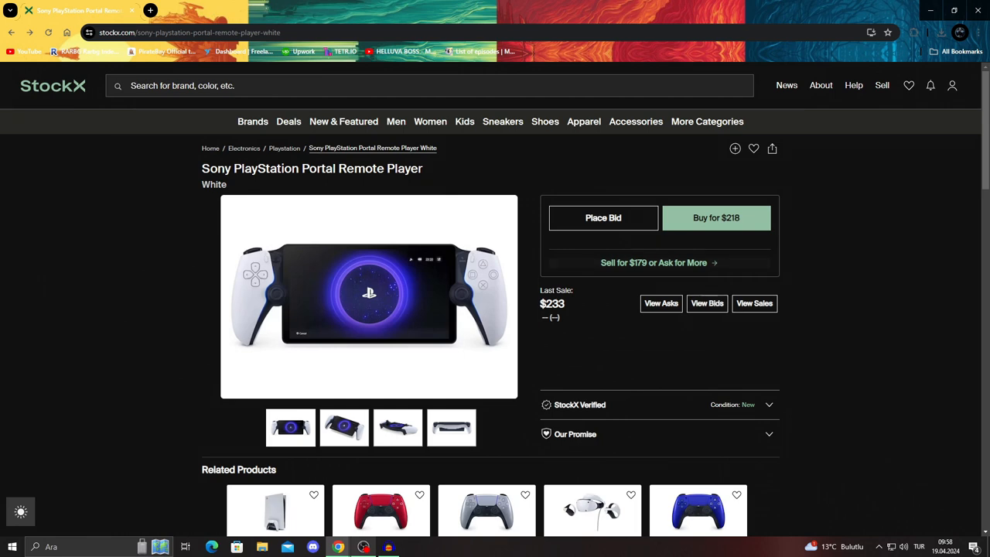
mouse_move(653, 263)
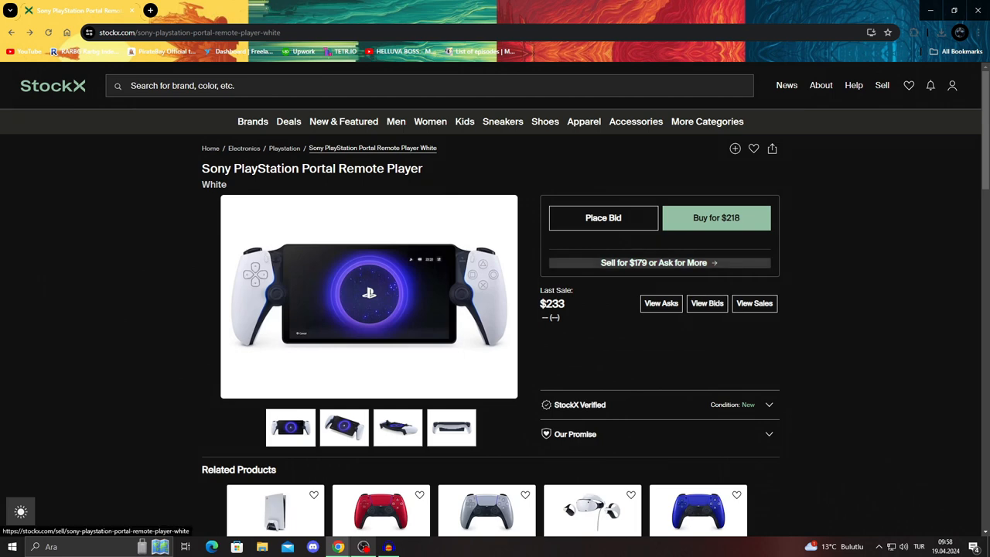
left_click(653, 263)
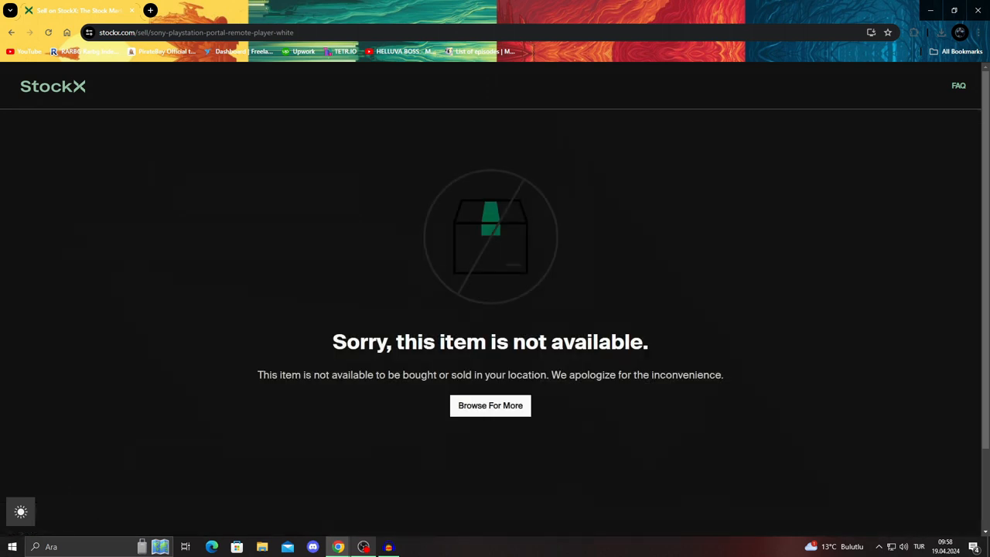
mouse_move(12, 32)
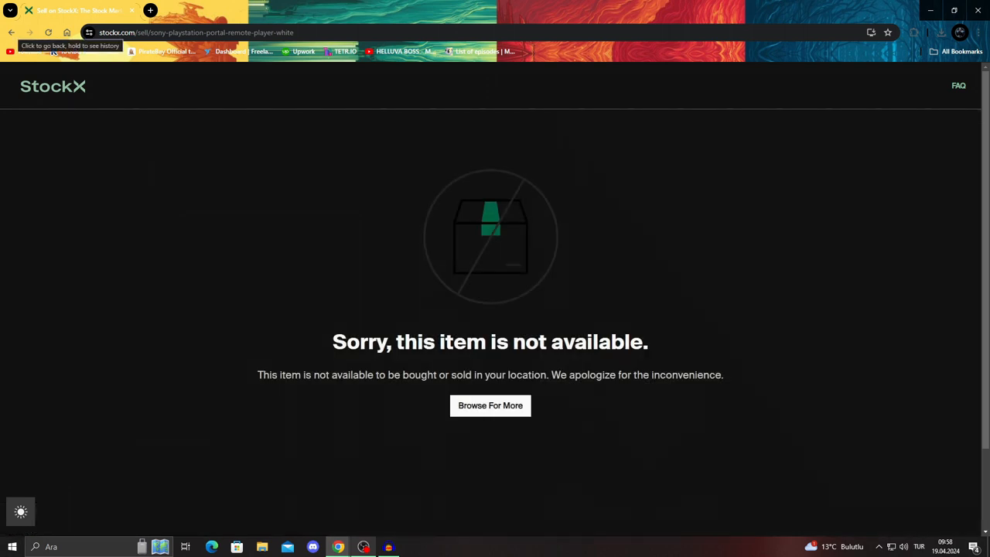